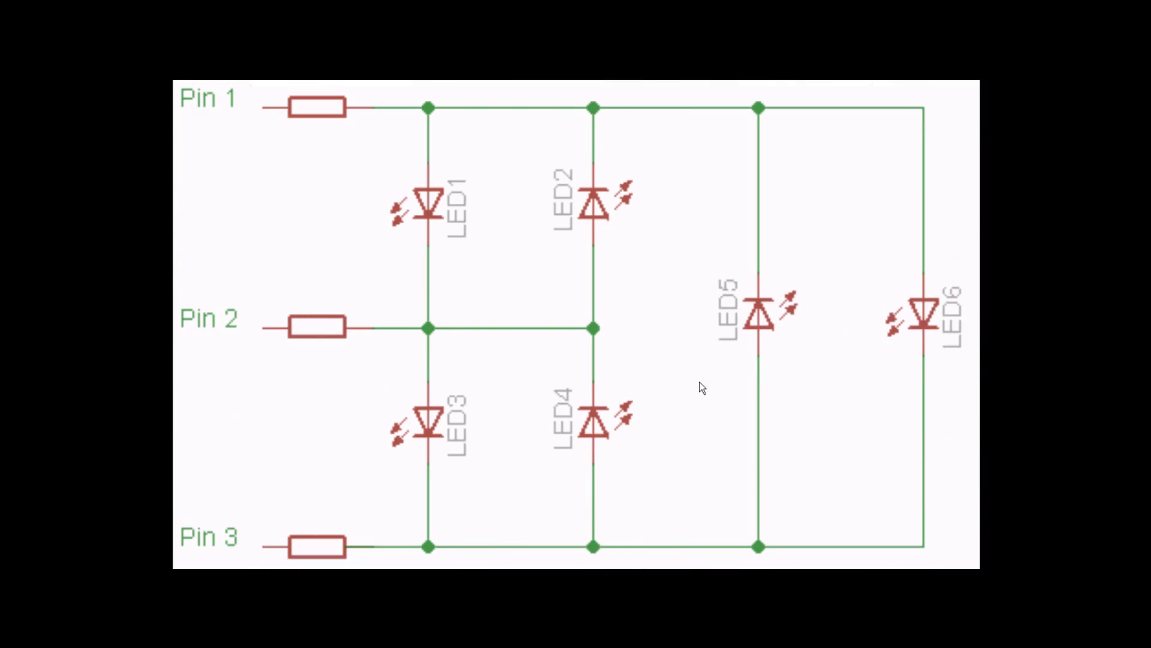
mouse_move(355, 96)
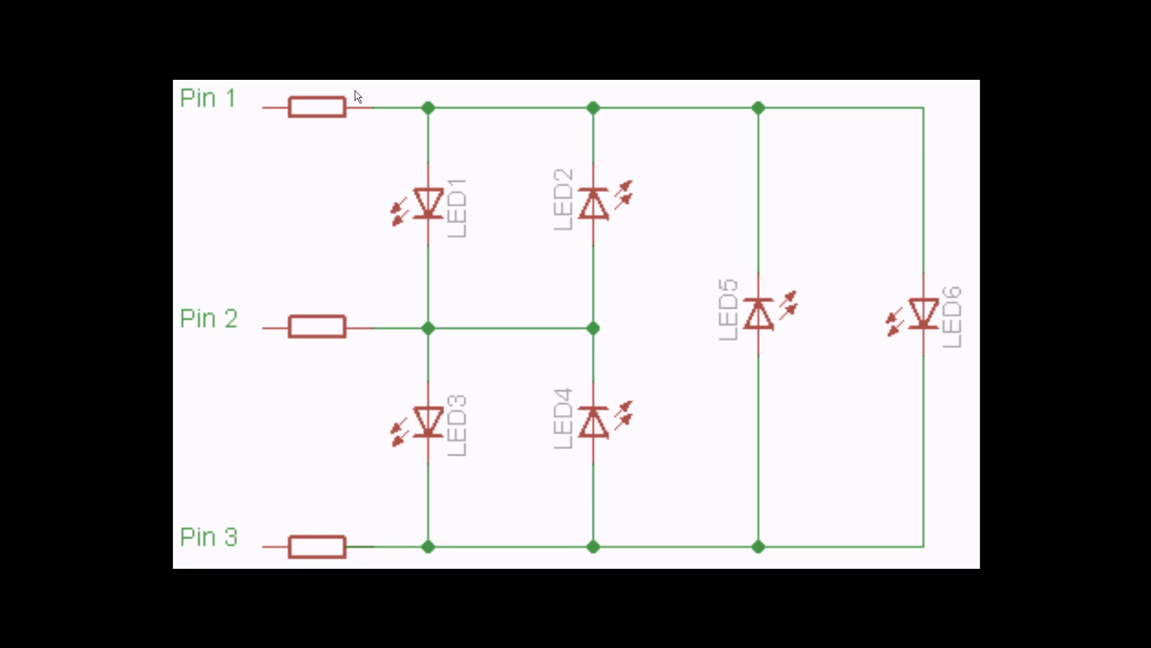
mouse_move(304, 105)
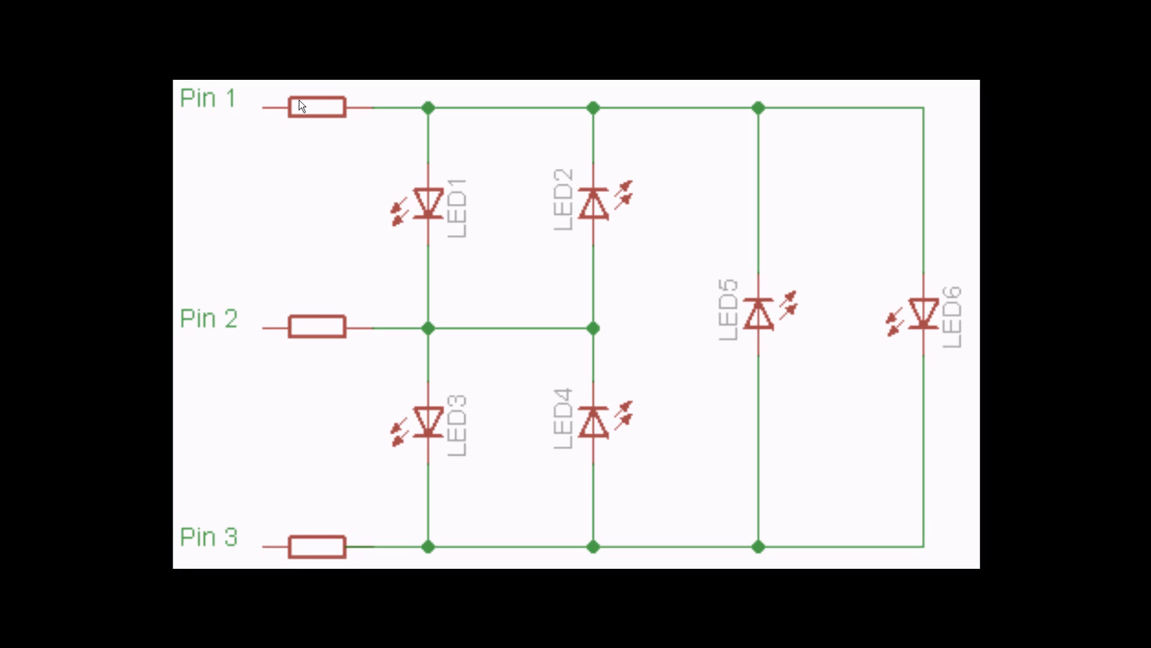
mouse_move(251, 512)
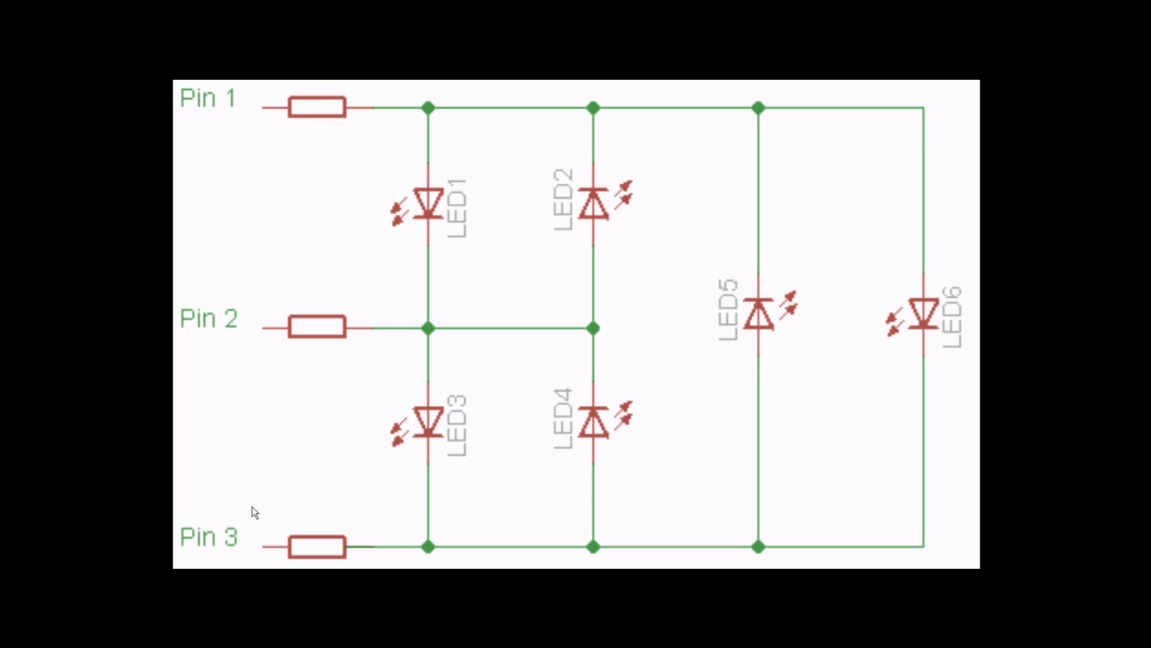
mouse_move(574, 262)
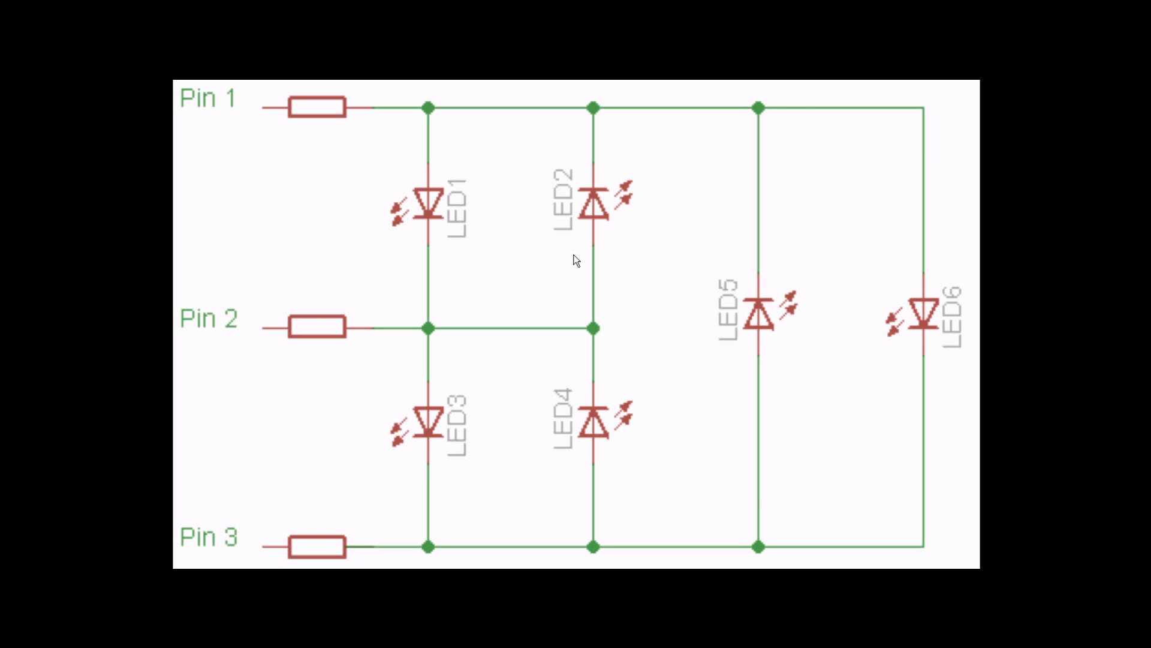
mouse_move(435, 378)
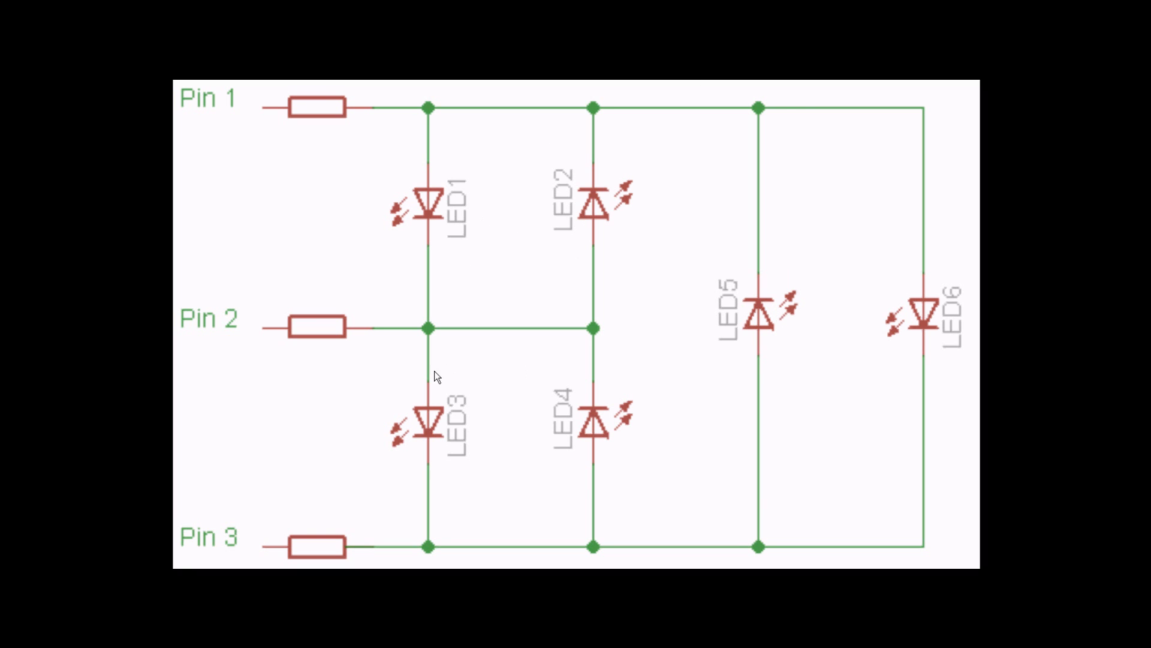
mouse_move(275, 463)
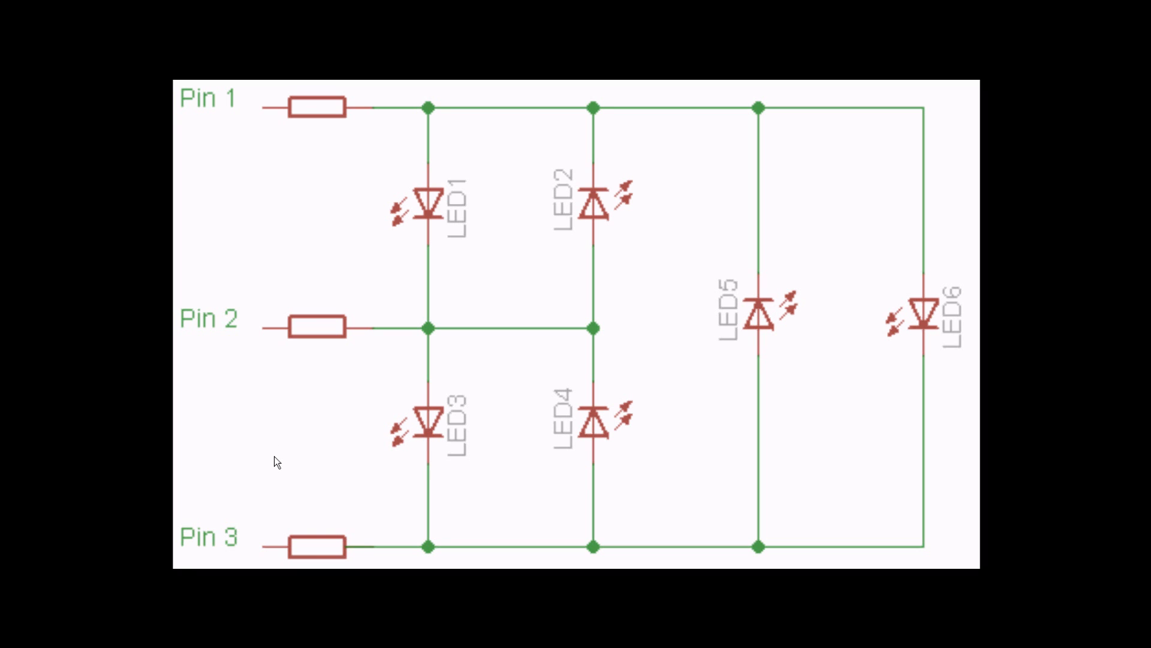
mouse_move(345, 547)
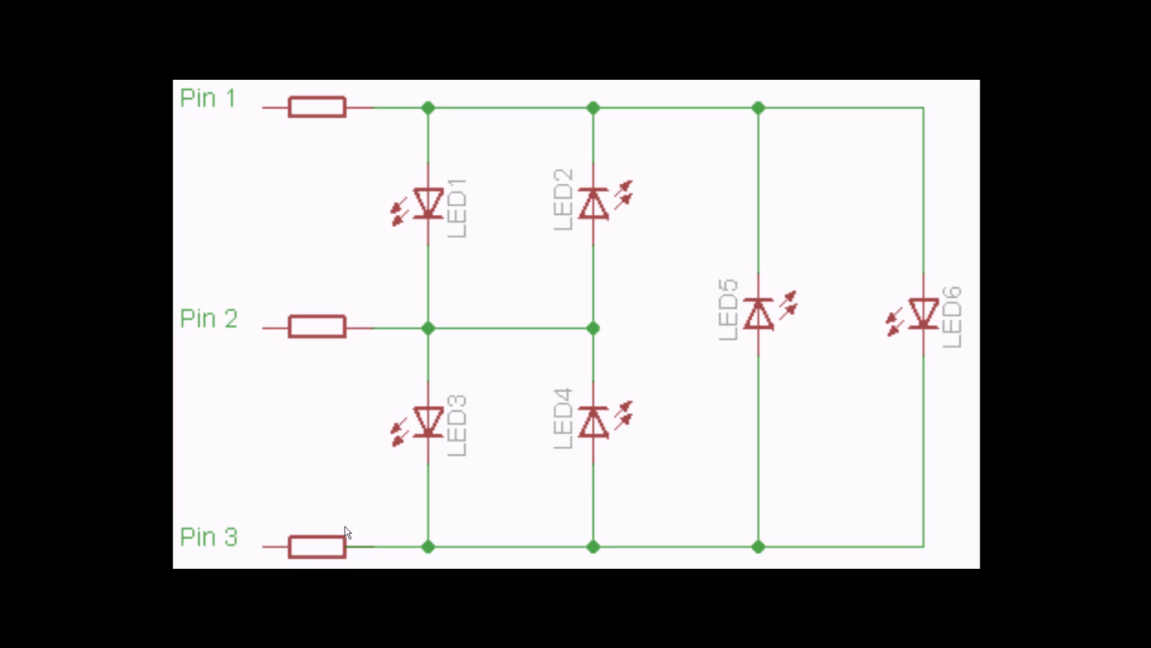
mouse_move(316, 389)
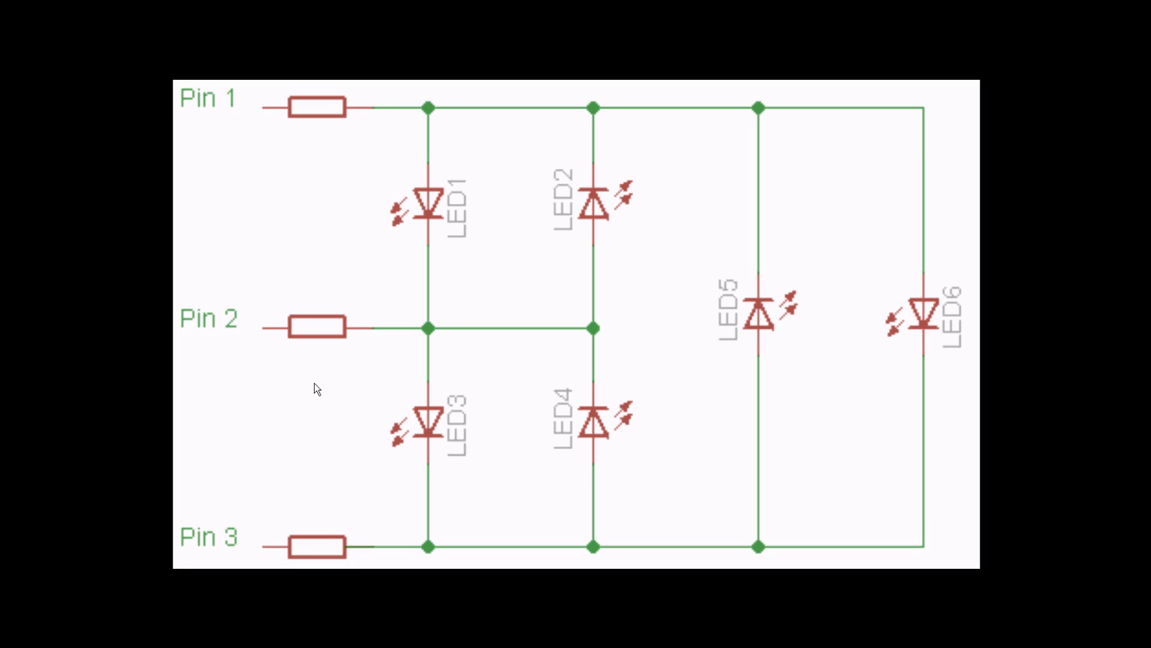
mouse_move(295, 86)
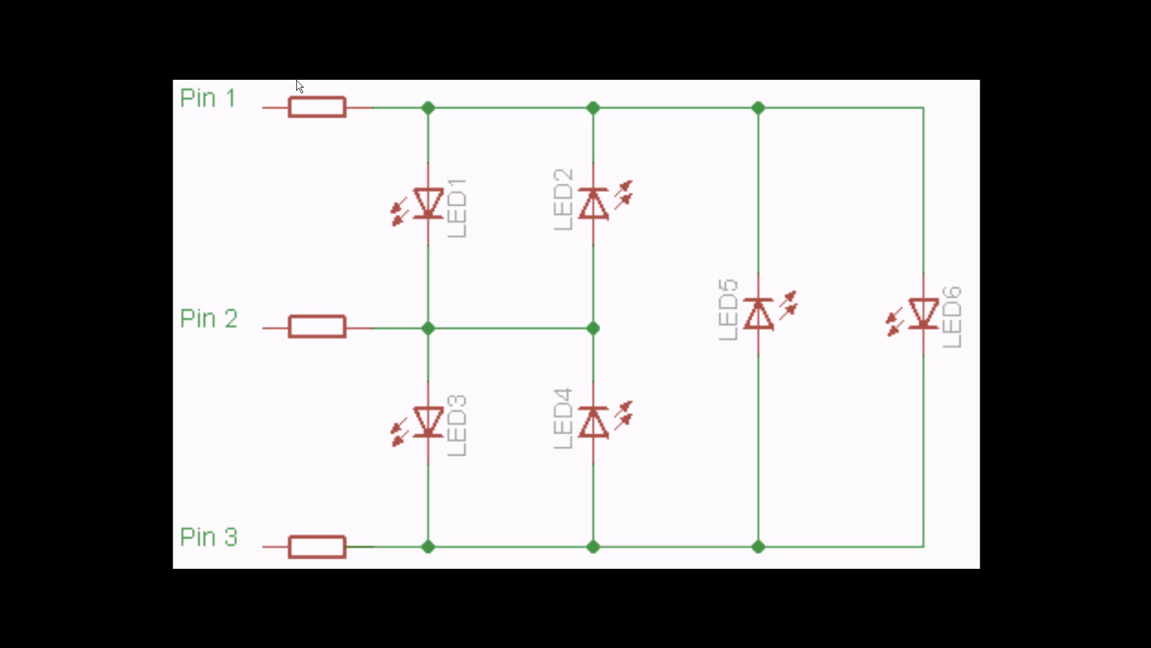
mouse_move(322, 150)
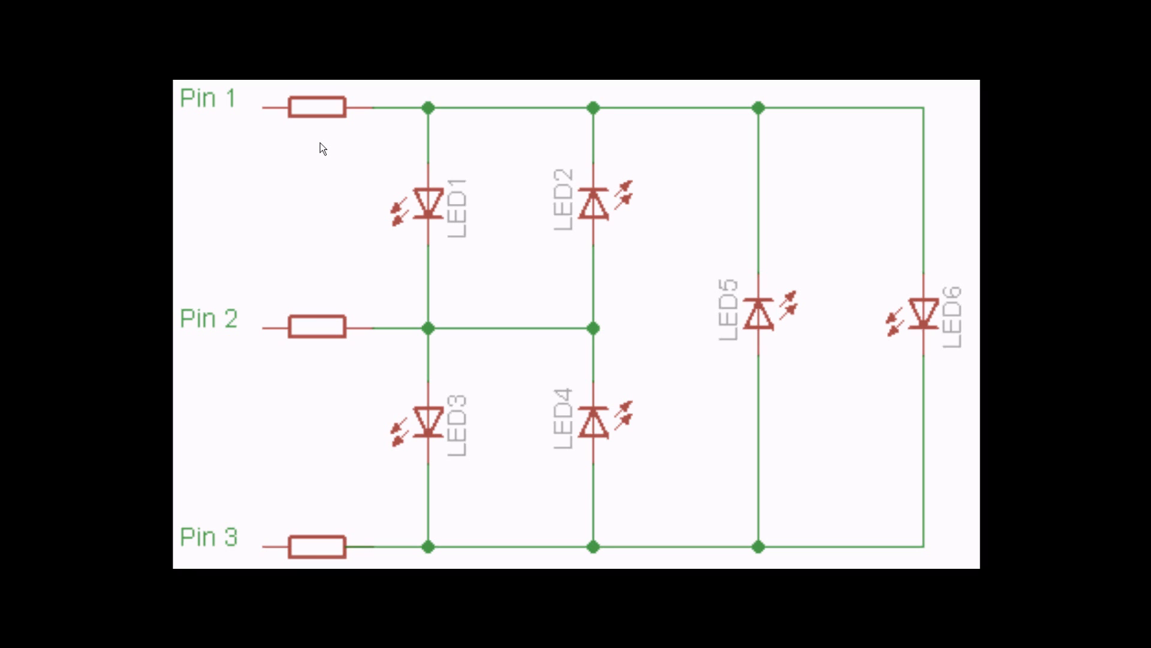
mouse_move(410, 314)
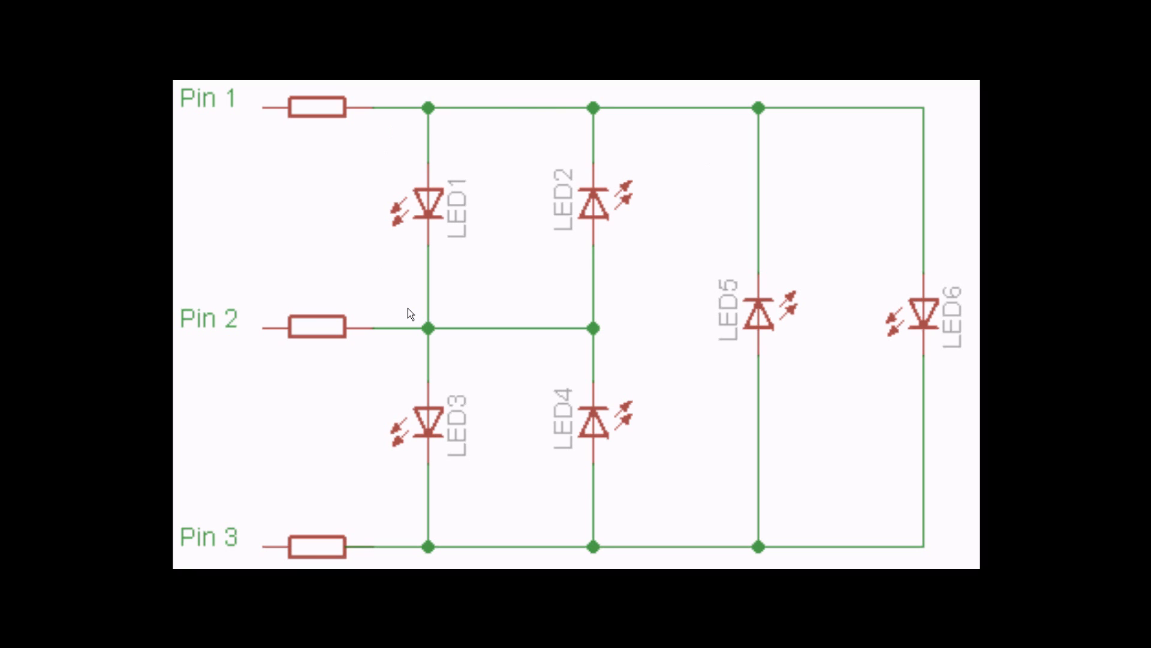
mouse_move(484, 334)
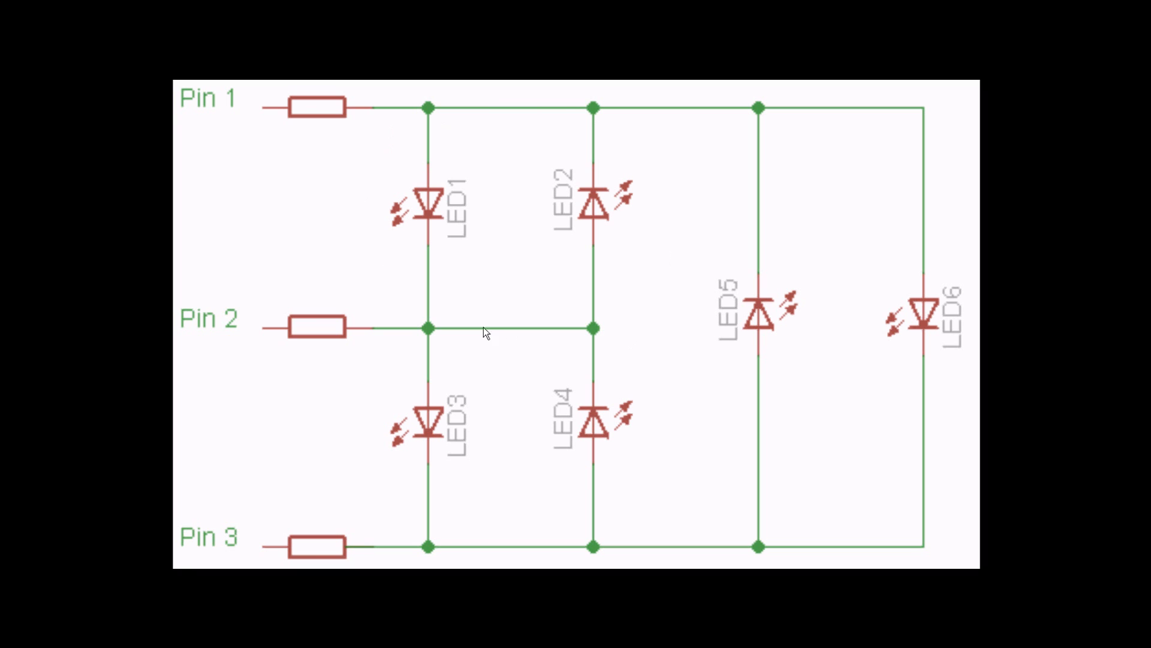
mouse_move(264, 109)
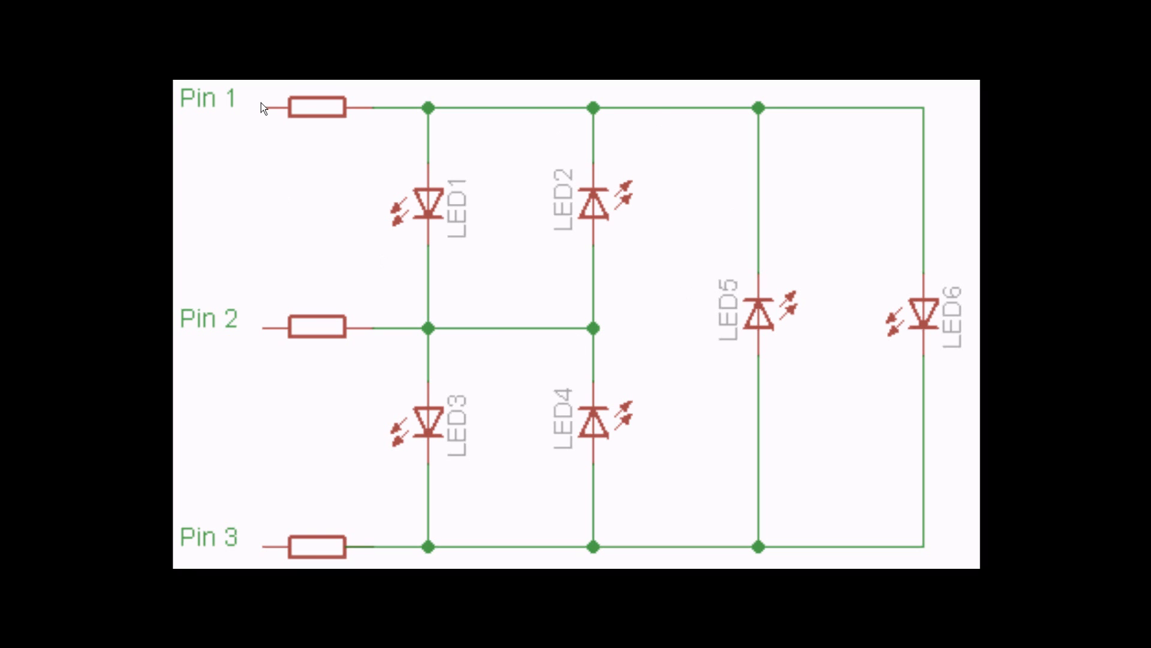
mouse_move(430, 110)
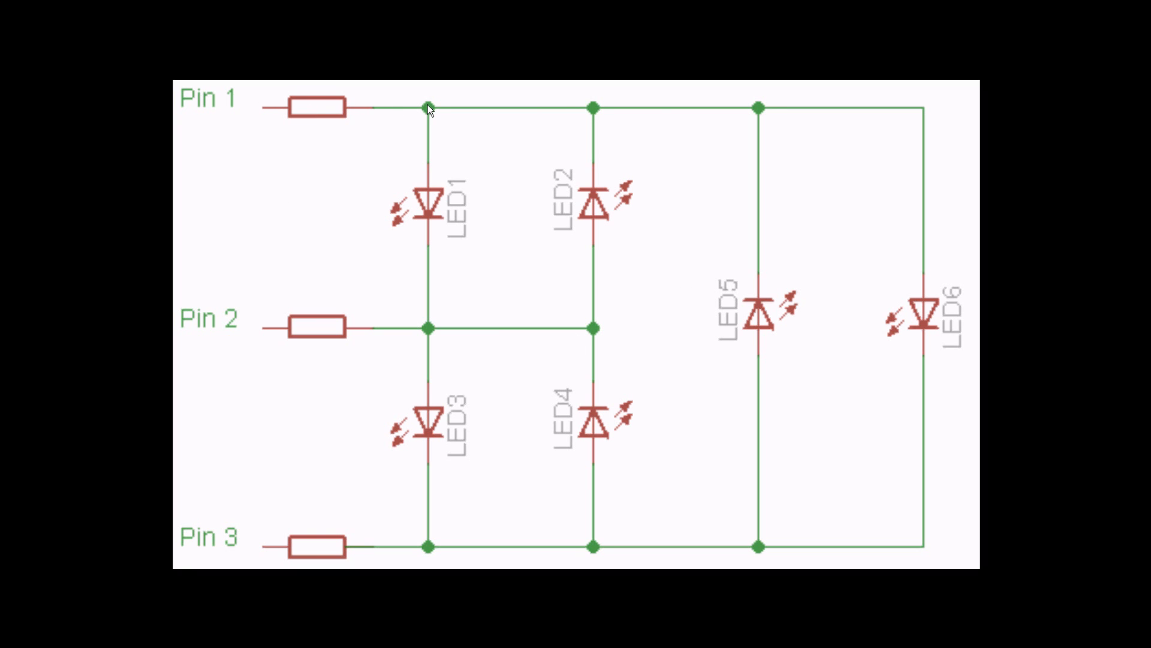
mouse_move(372, 319)
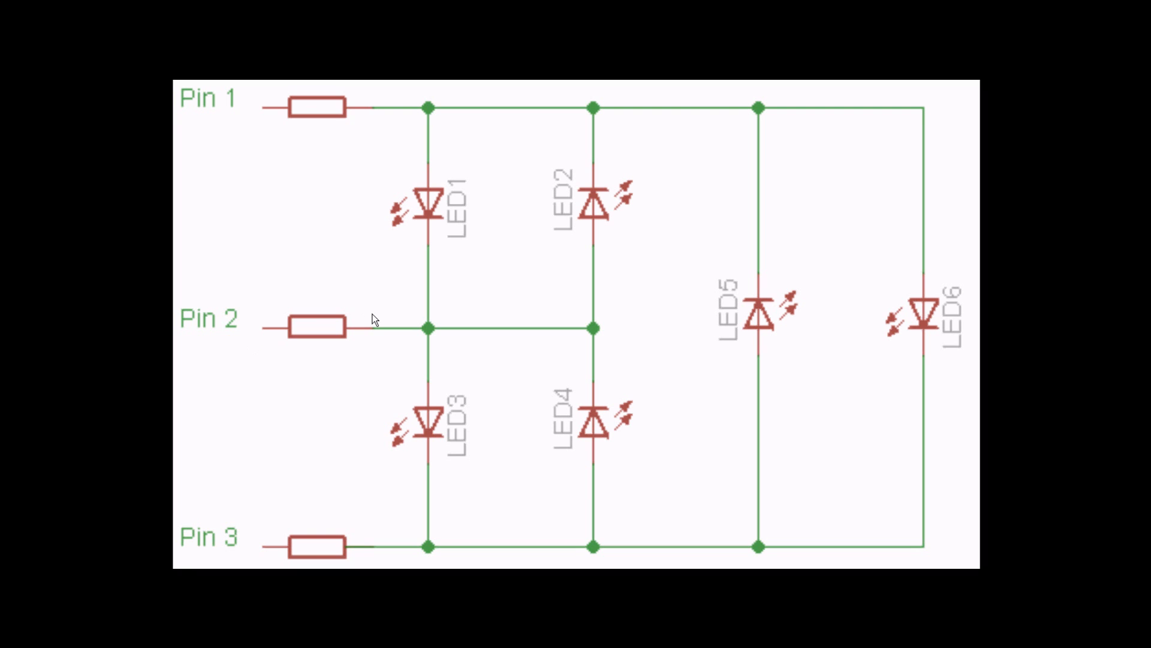
mouse_move(446, 243)
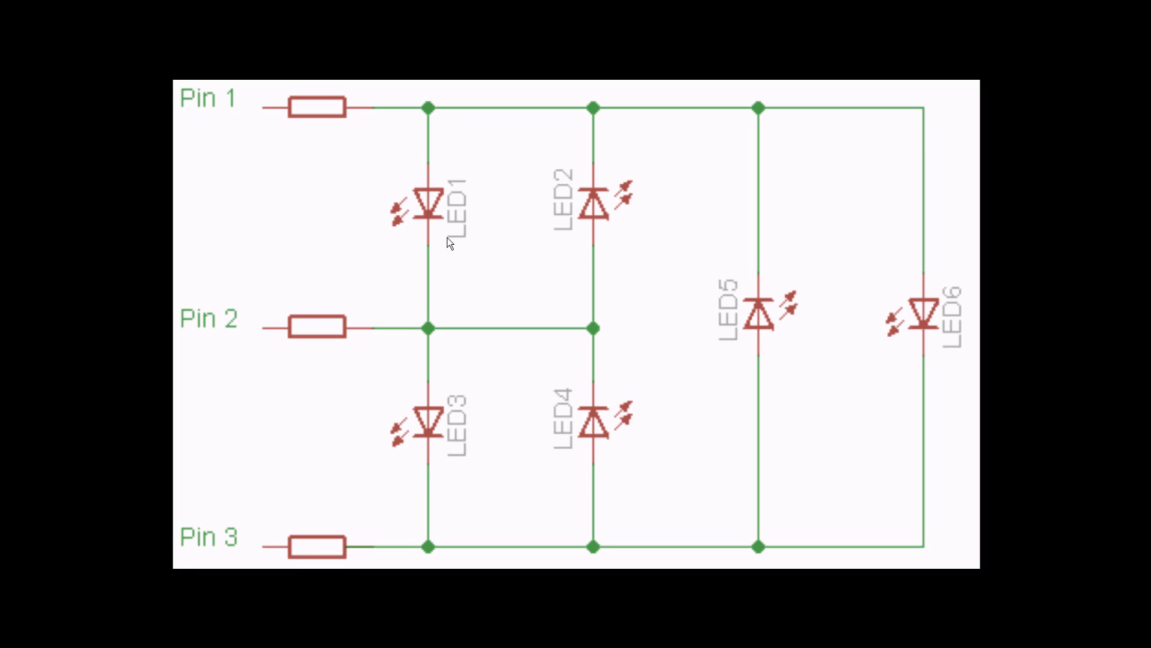
mouse_move(631, 341)
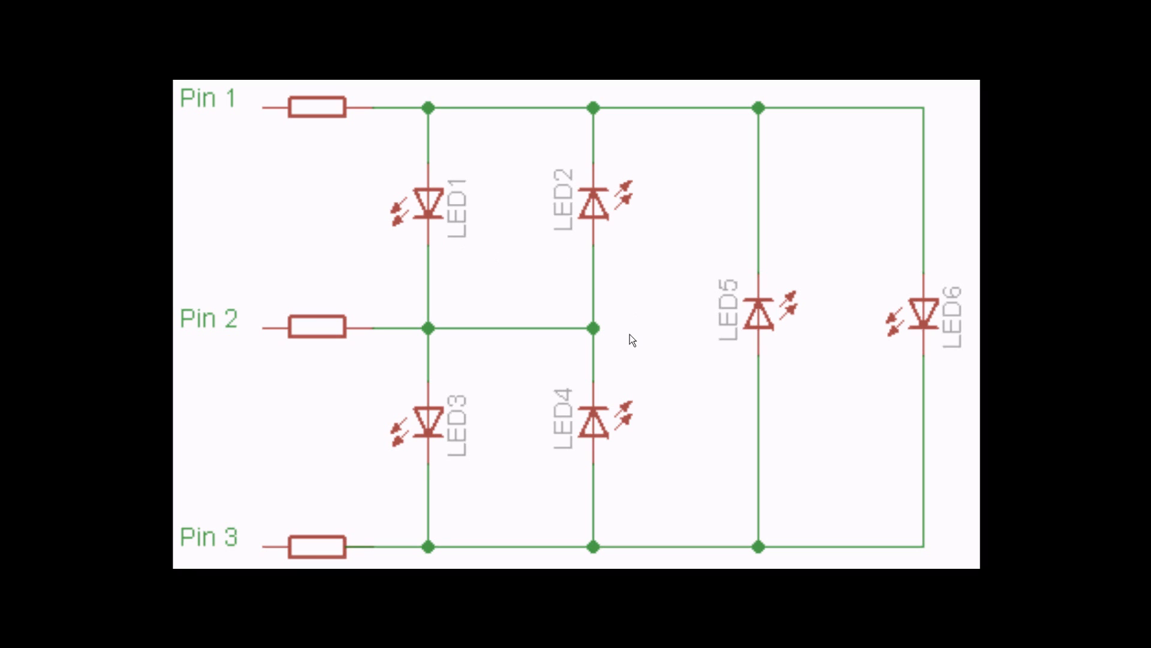
mouse_move(398, 155)
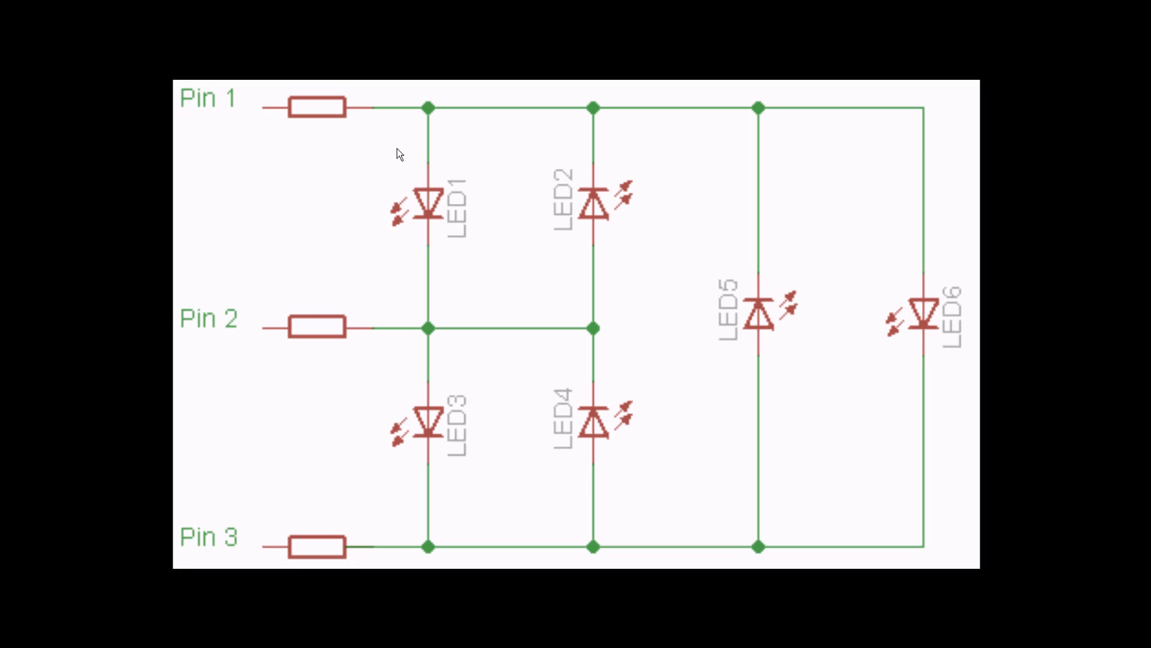
mouse_move(446, 338)
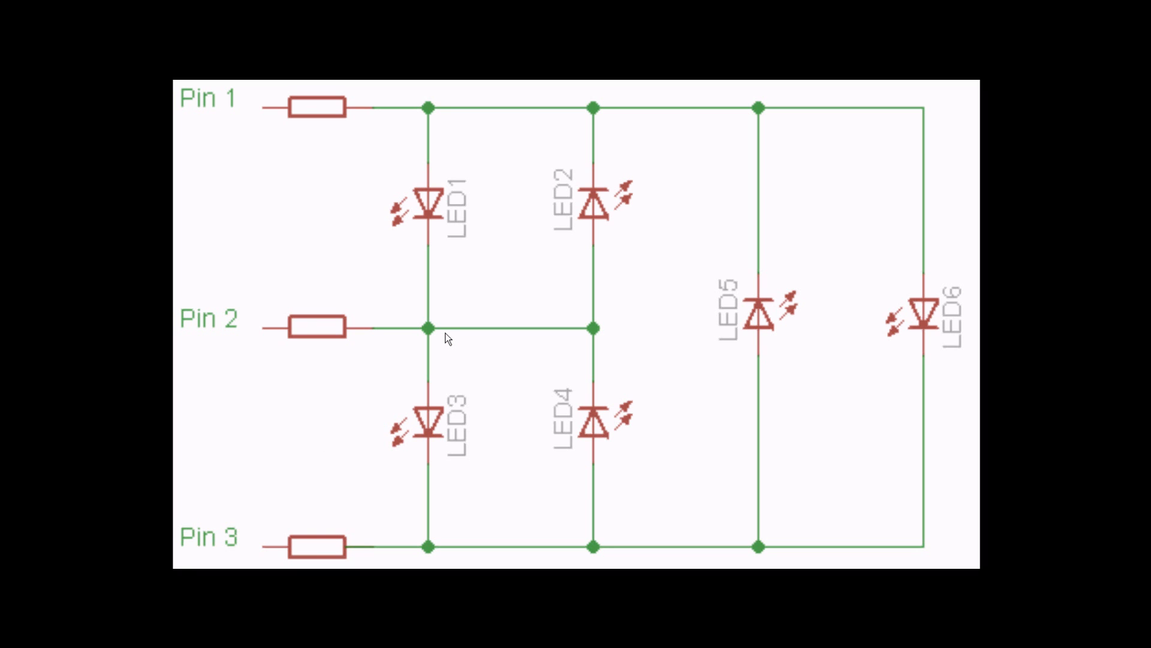
mouse_move(275, 437)
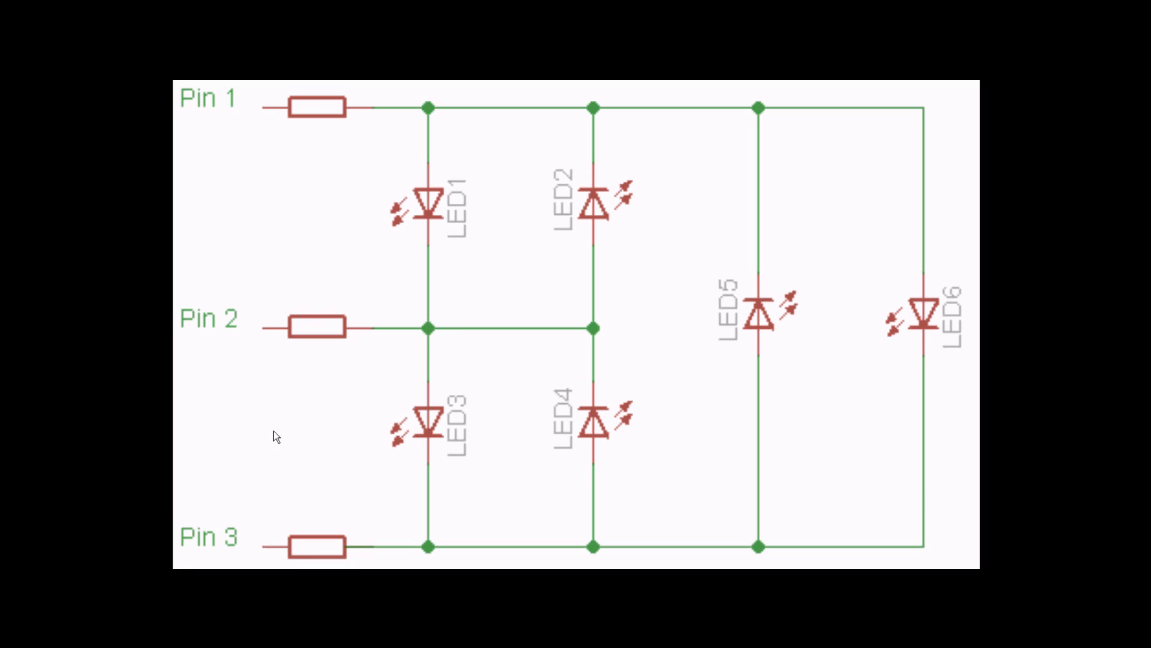
mouse_move(806, 489)
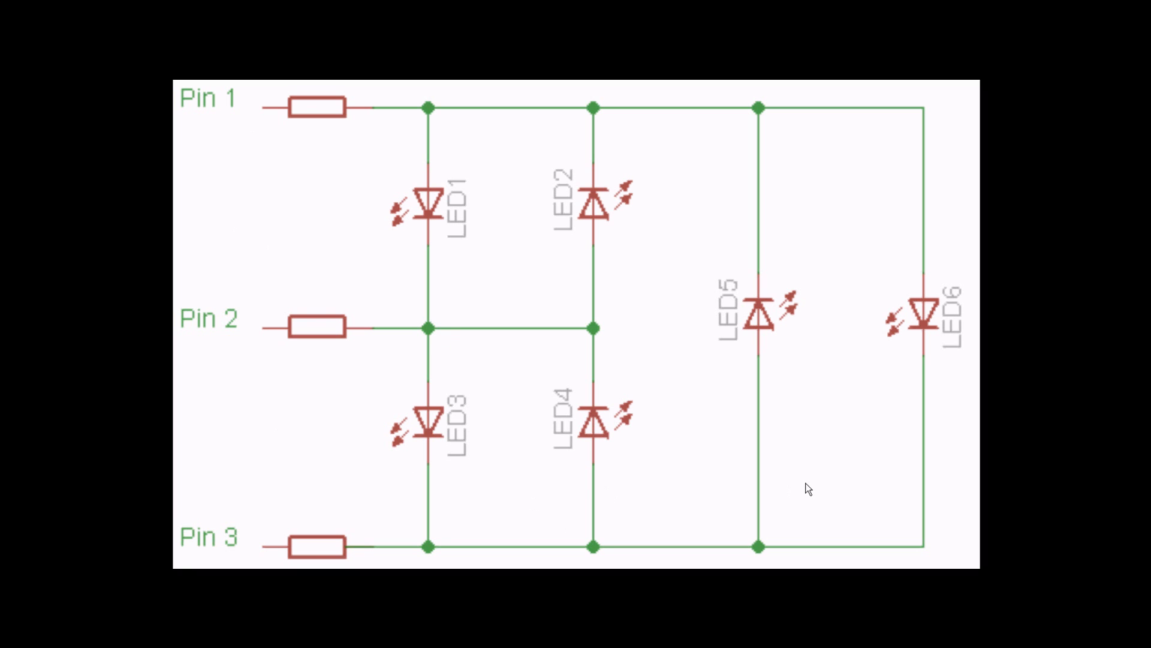
mouse_move(948, 314)
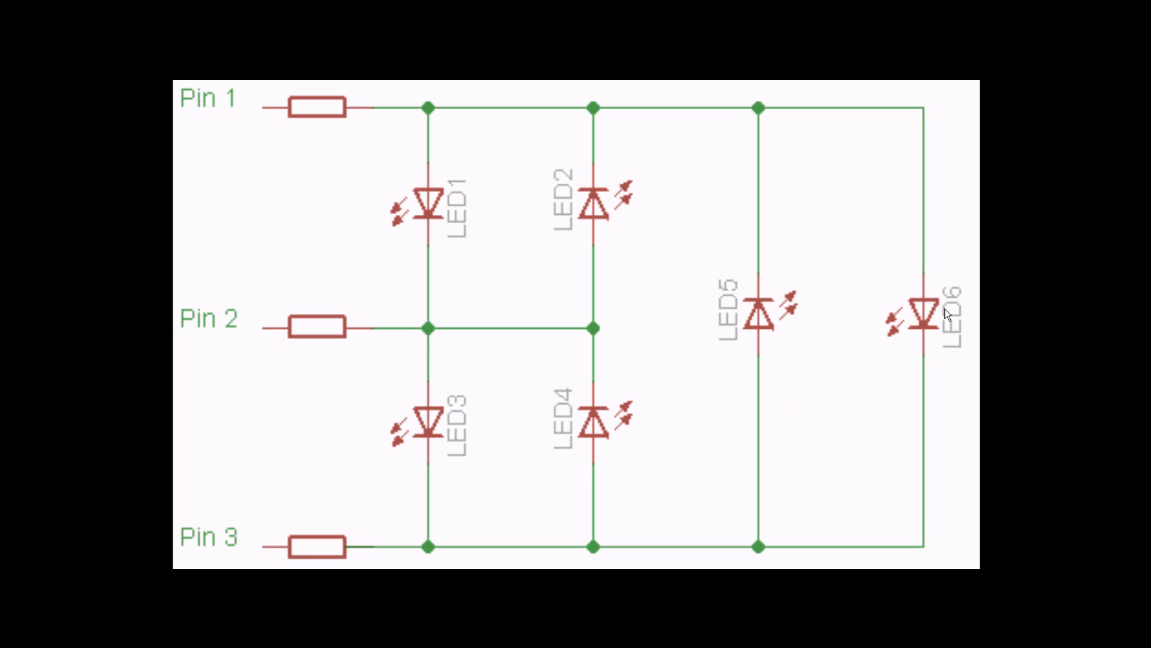
mouse_move(400, 377)
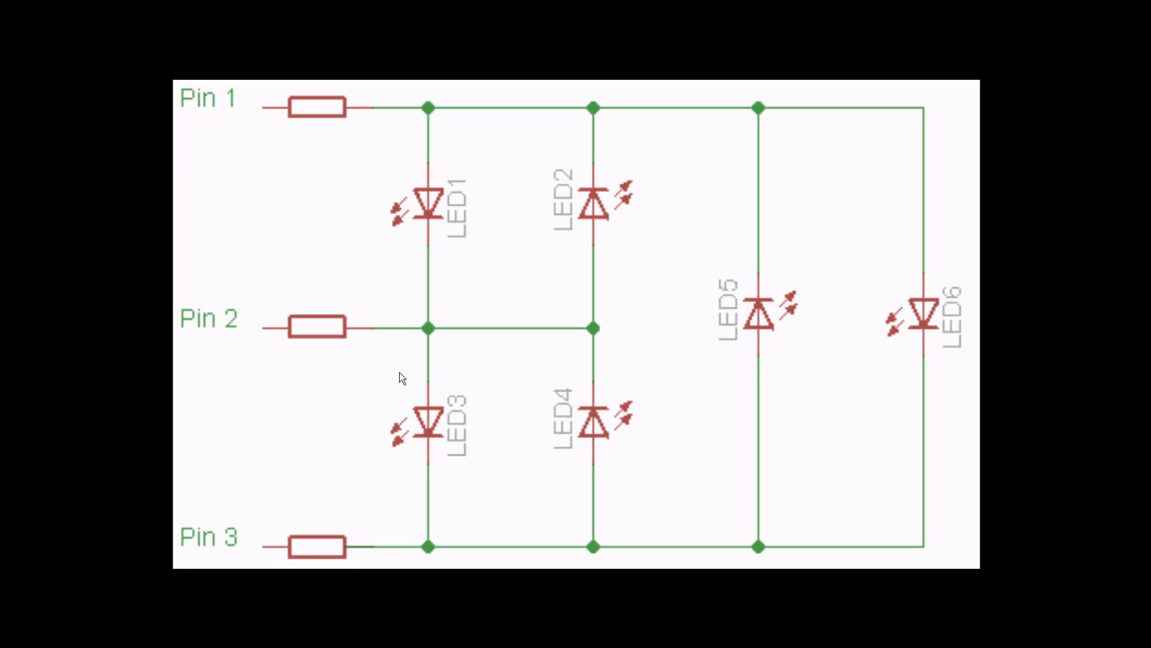
mouse_move(408, 392)
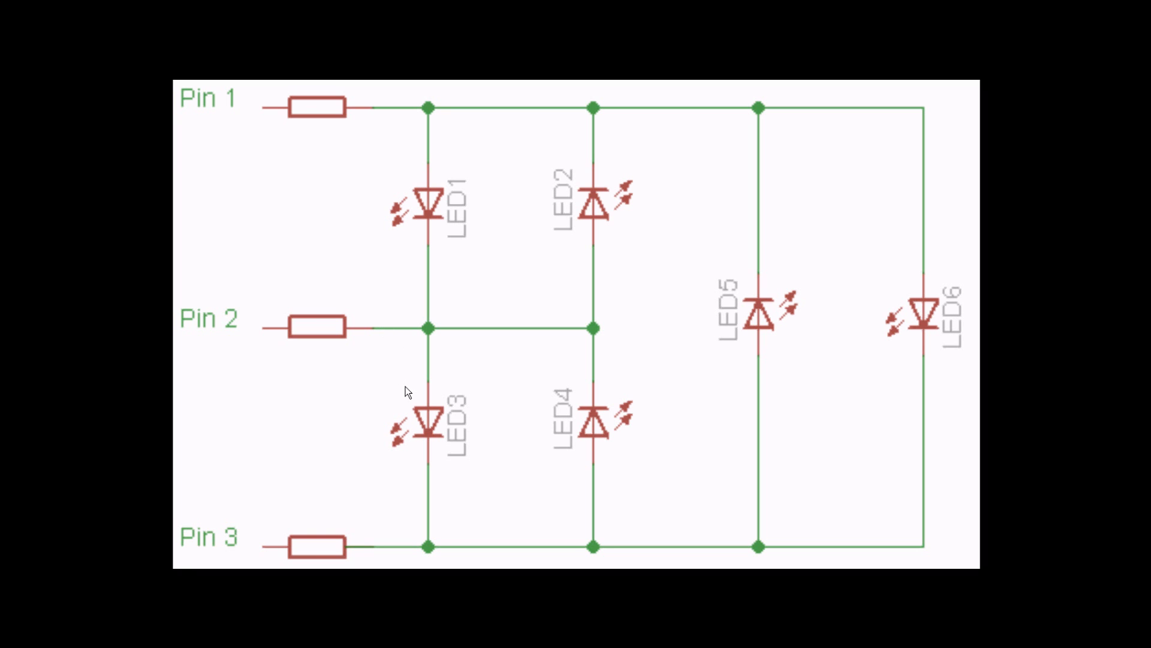
mouse_move(557, 434)
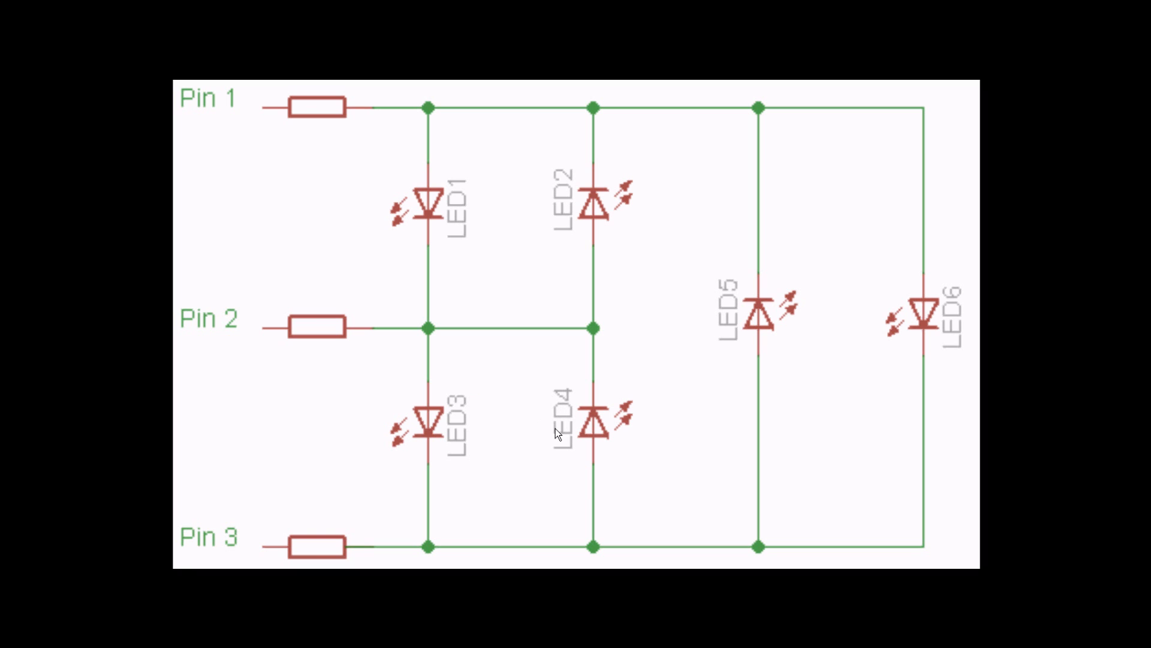
mouse_move(531, 370)
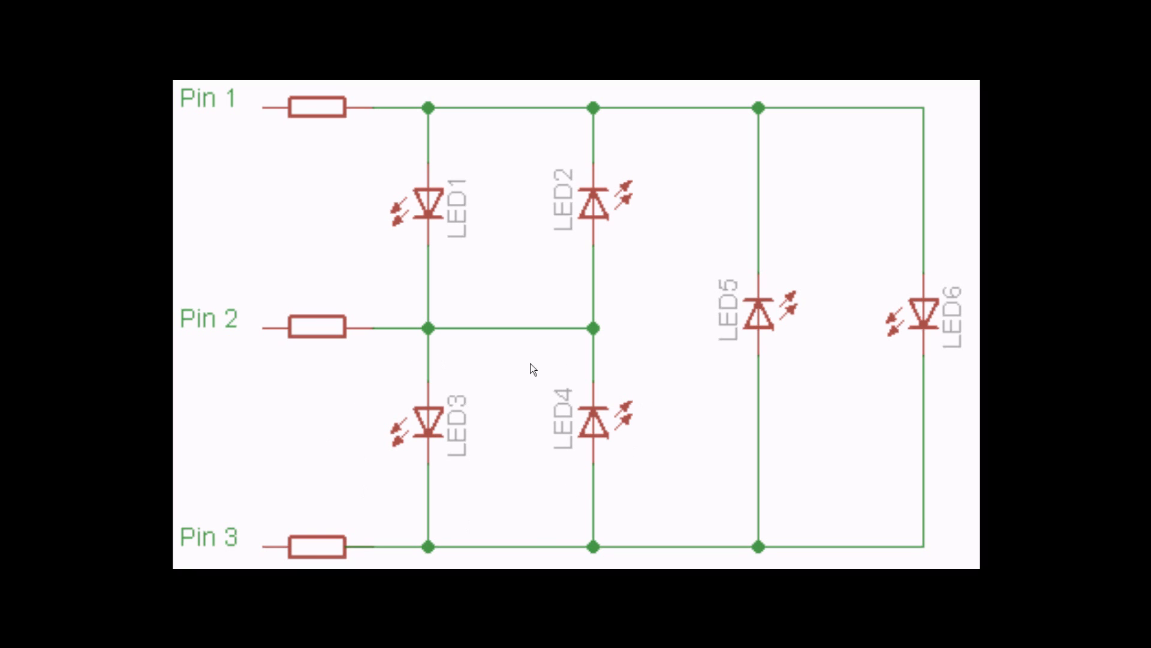
mouse_move(556, 489)
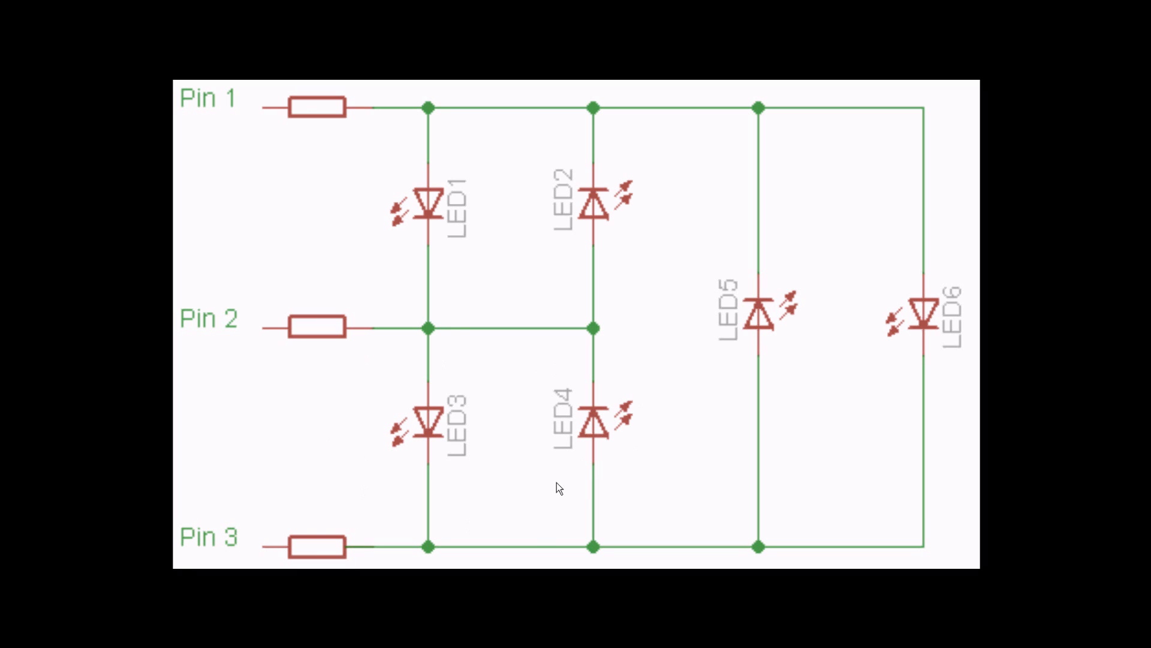